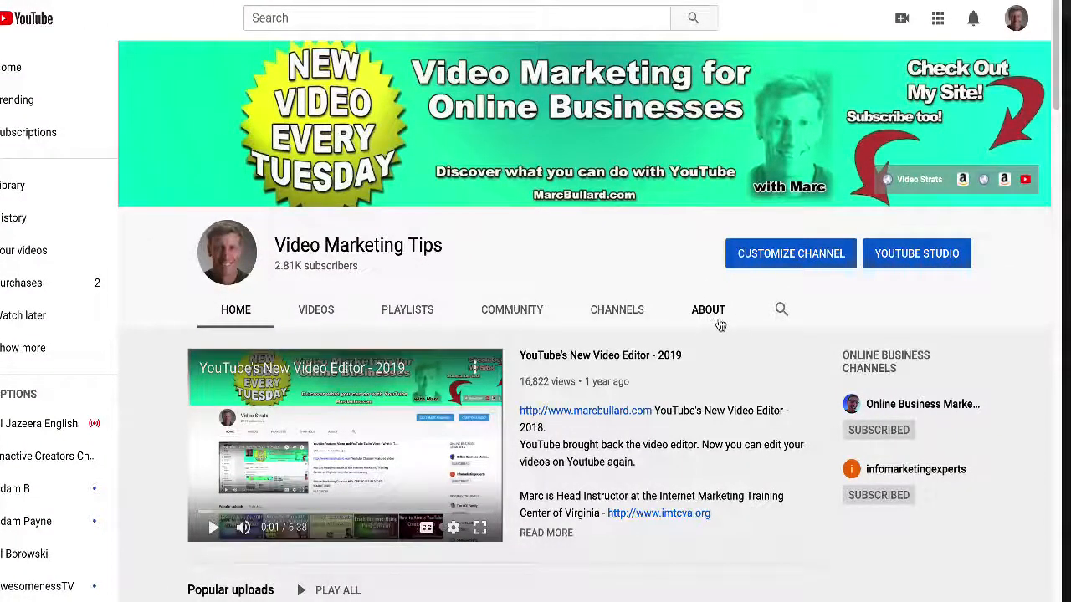
{"action": "mouse_move", "coordinate": [802, 298]}
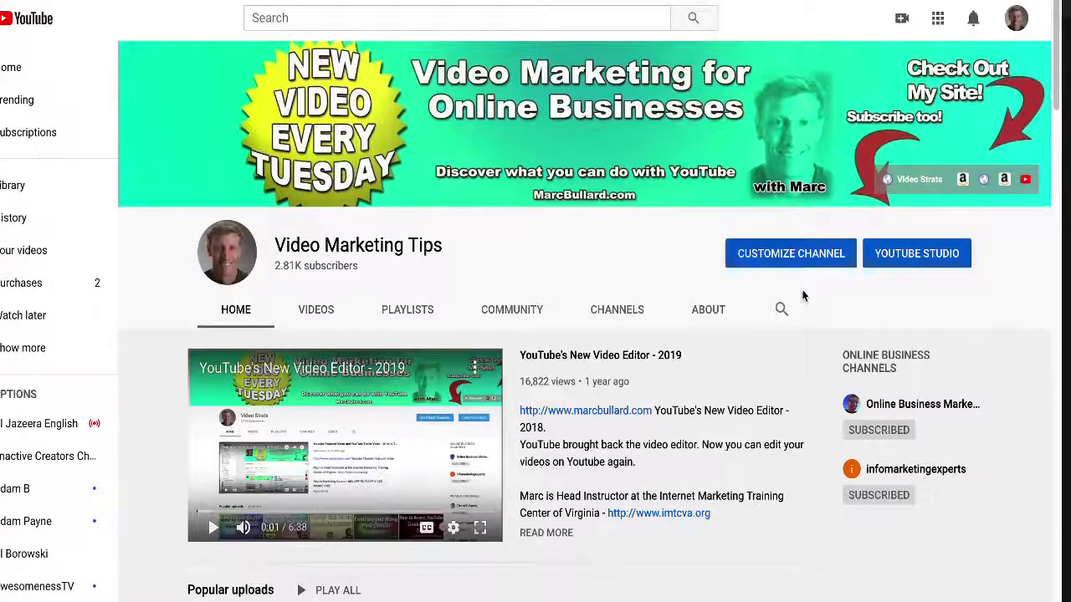
{"action": "mouse_move", "coordinate": [601, 258]}
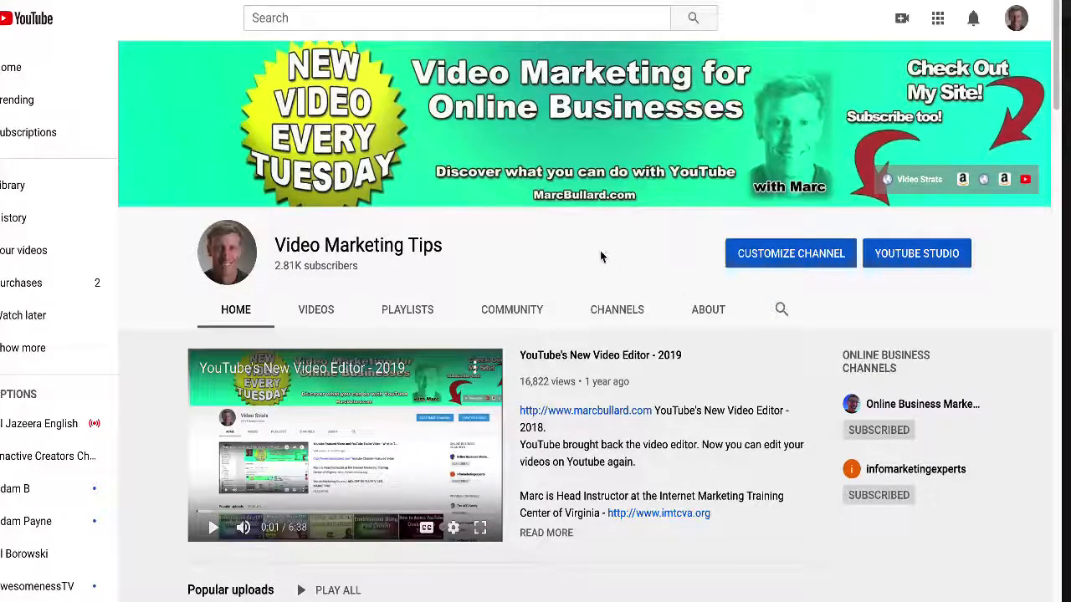
{"action": "mouse_move", "coordinate": [657, 272]}
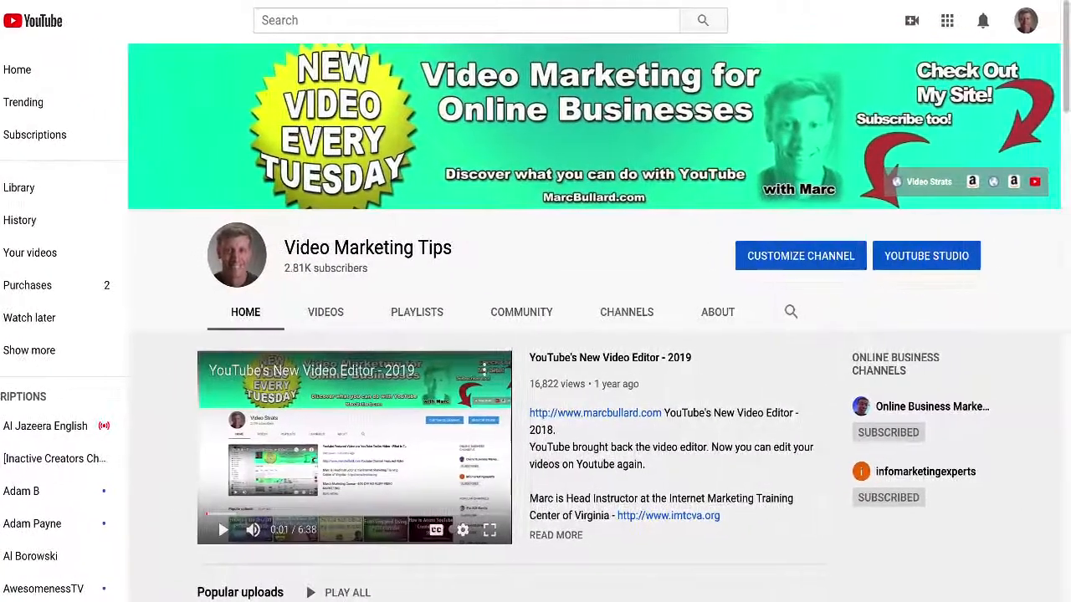
{"action": "mouse_move", "coordinate": [611, 238]}
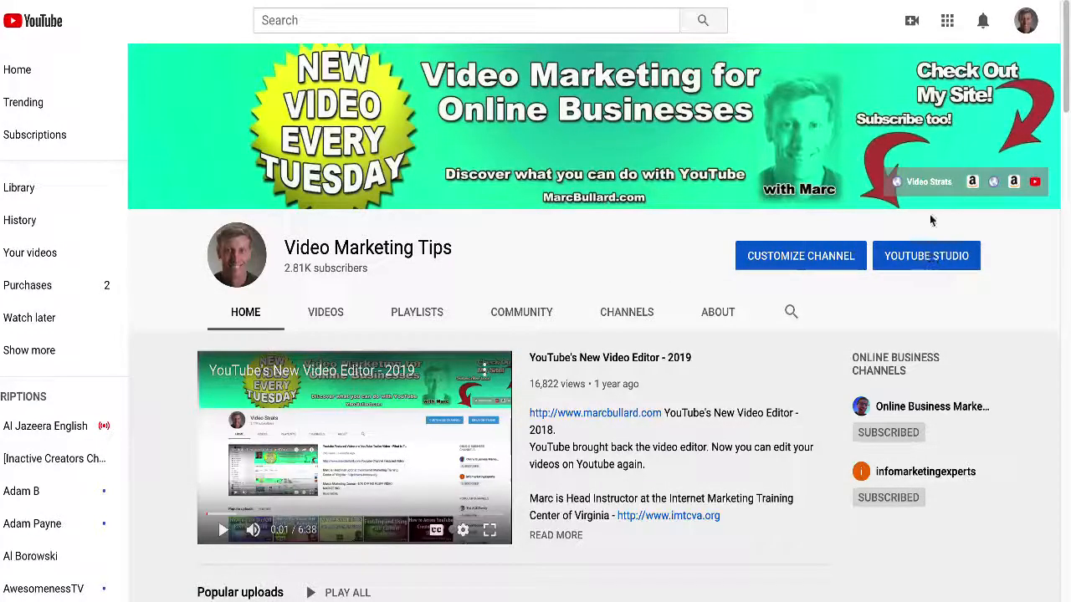
- Go to the channel's YouTube Studio dashboard from the account menu
{"action": "left_click", "coordinate": [1024, 20]}
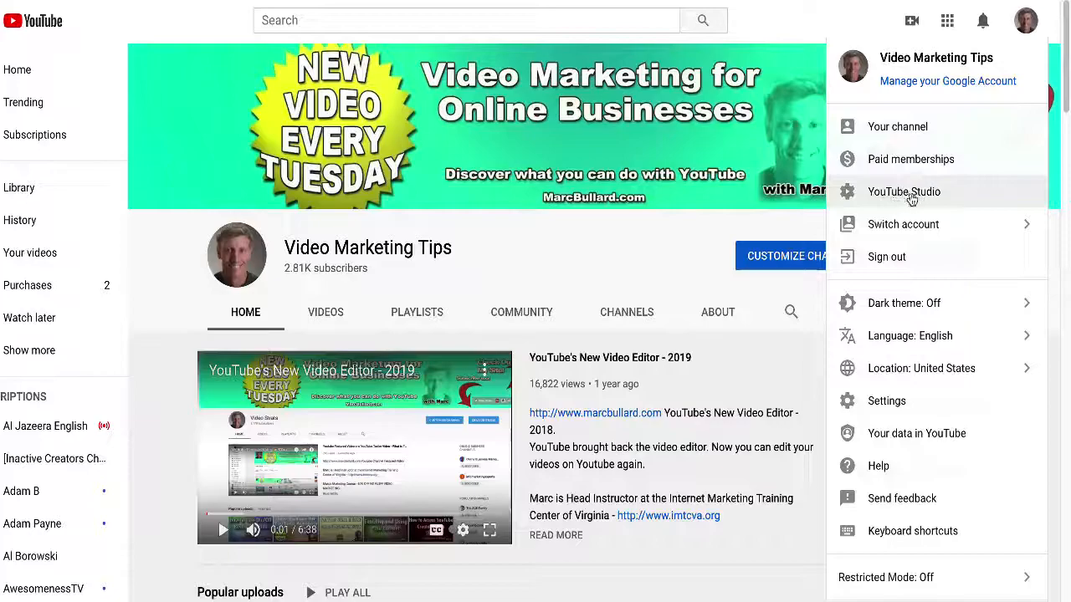
{"action": "left_click", "coordinate": [904, 191]}
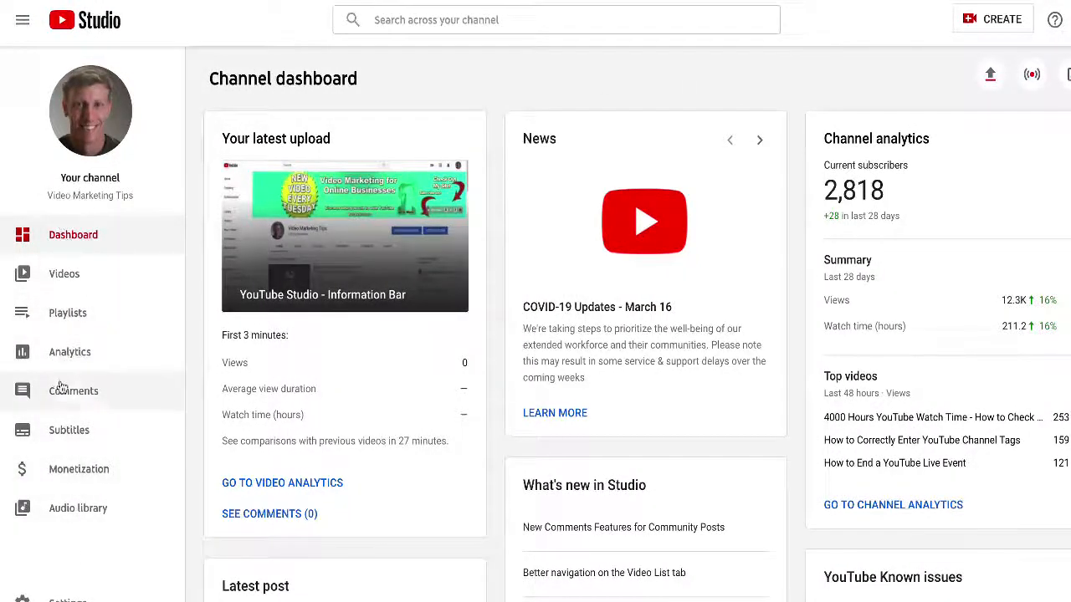
- View the channel comments' Held for review and Likely spam lists, ending back on Published
{"action": "left_click", "coordinate": [74, 392]}
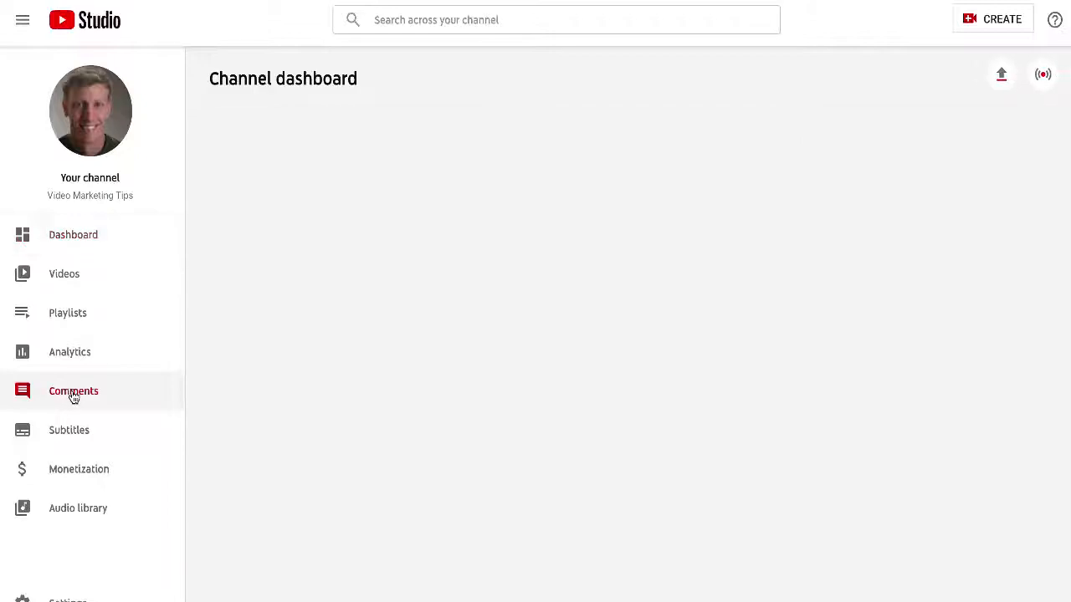
{"action": "left_click", "coordinate": [74, 391]}
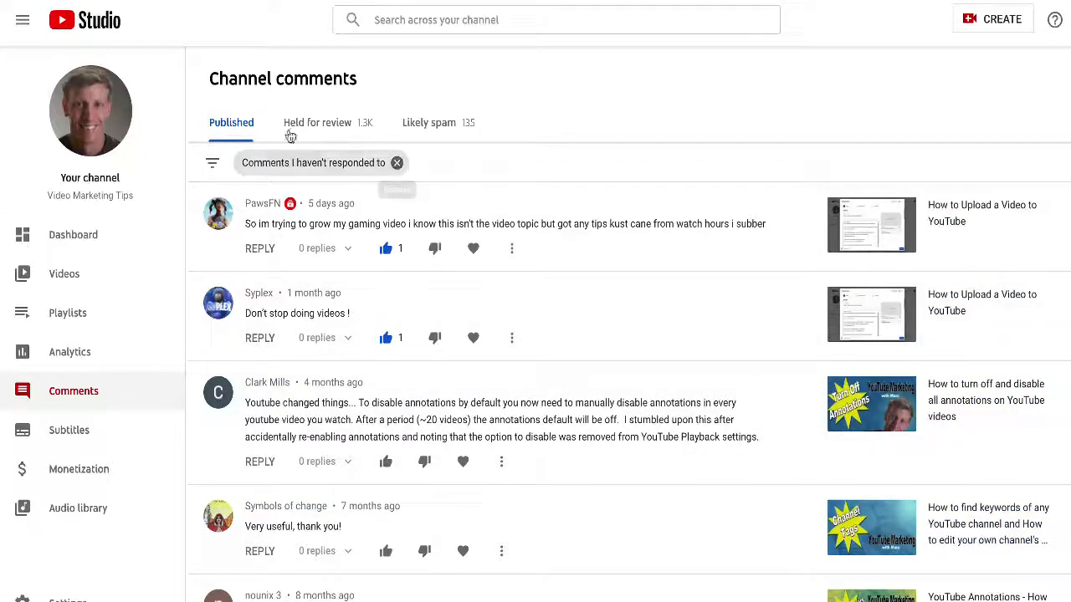
{"action": "left_click", "coordinate": [318, 123]}
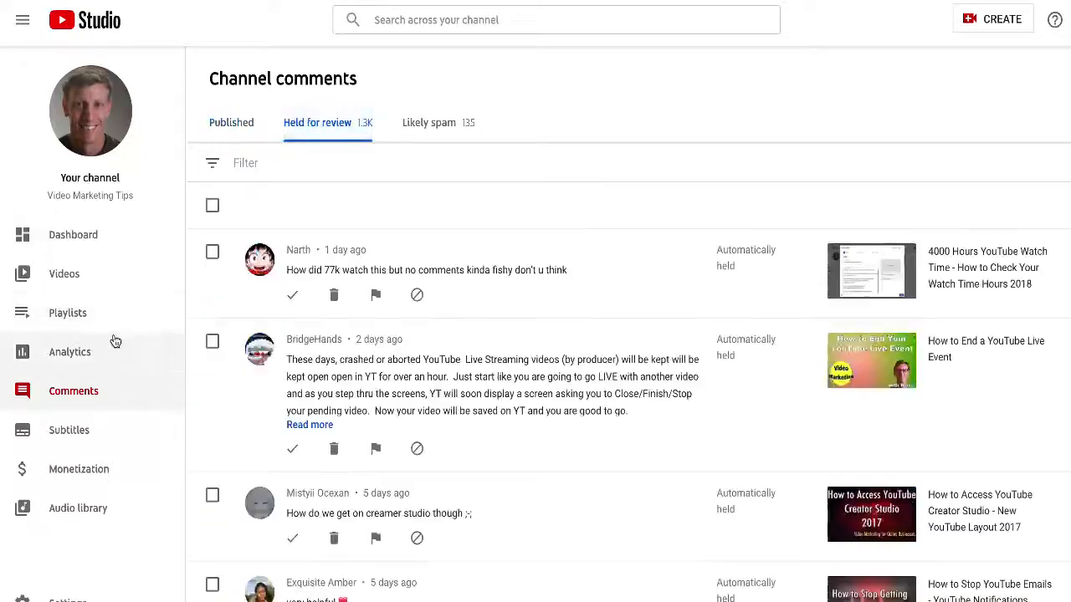
{"action": "left_click", "coordinate": [428, 122]}
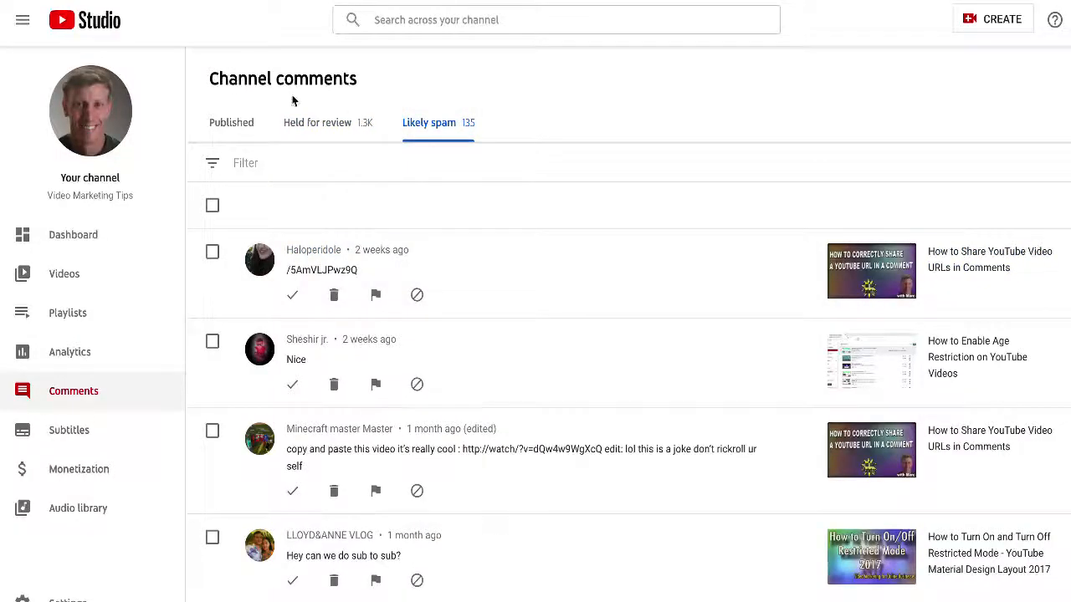
{"action": "left_click", "coordinate": [317, 122]}
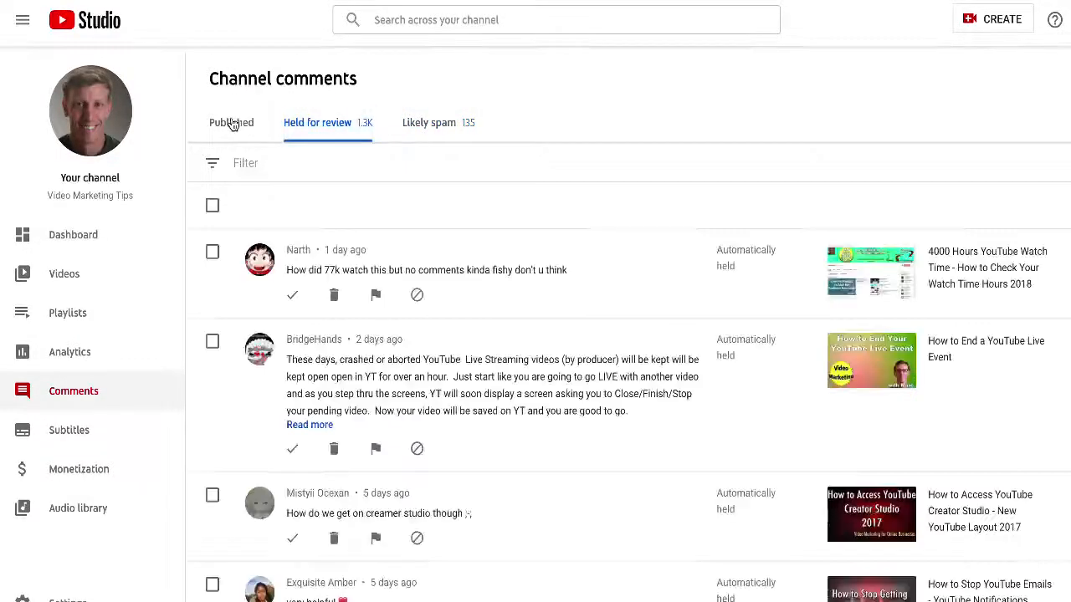
{"action": "left_click", "coordinate": [231, 122]}
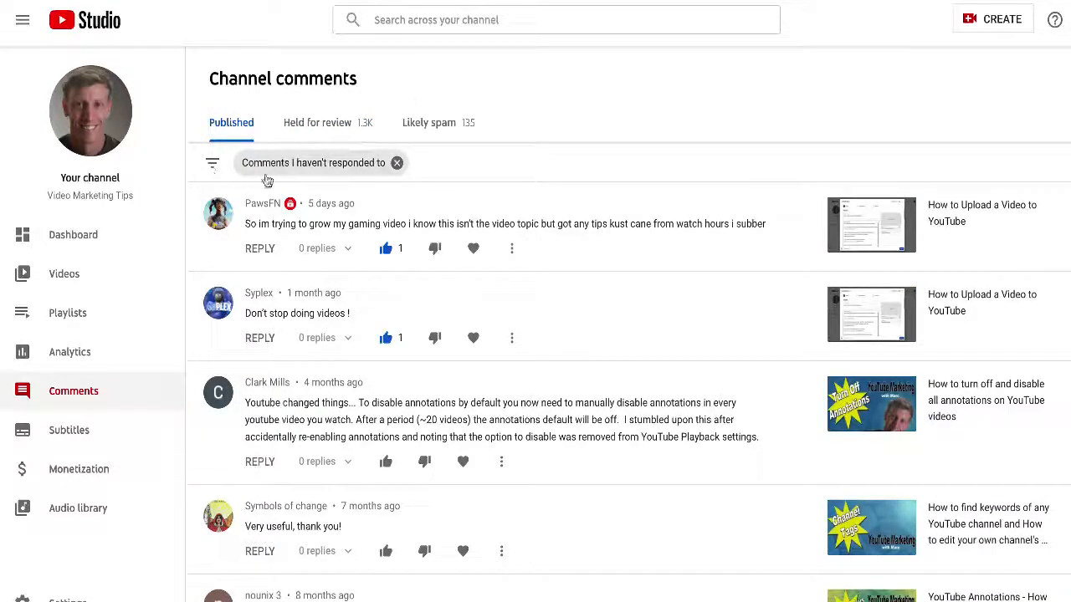
{"action": "mouse_move", "coordinate": [397, 164]}
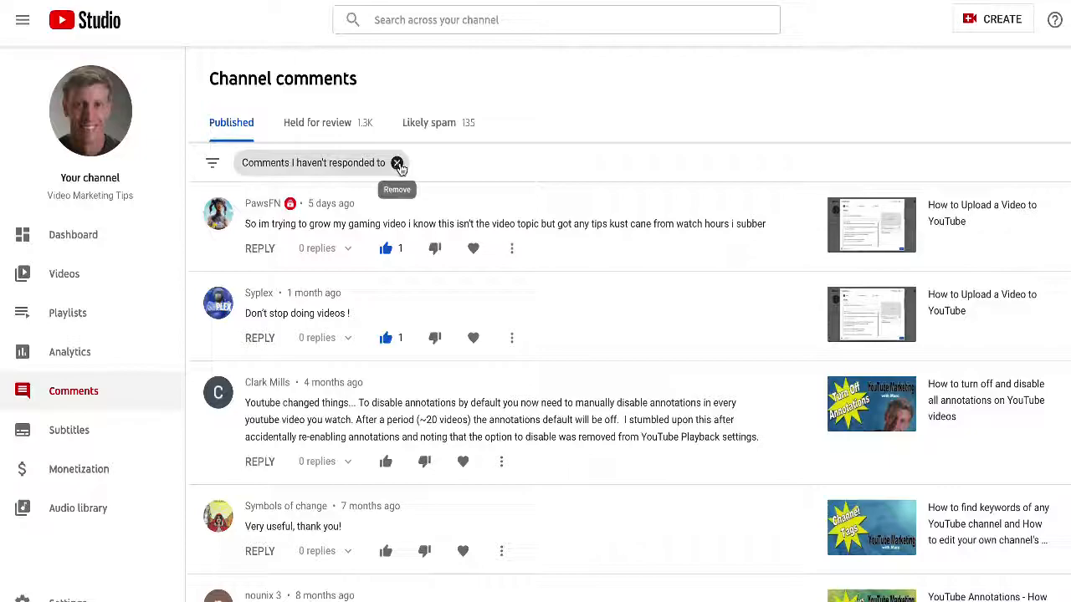
{"action": "mouse_move", "coordinate": [379, 87]}
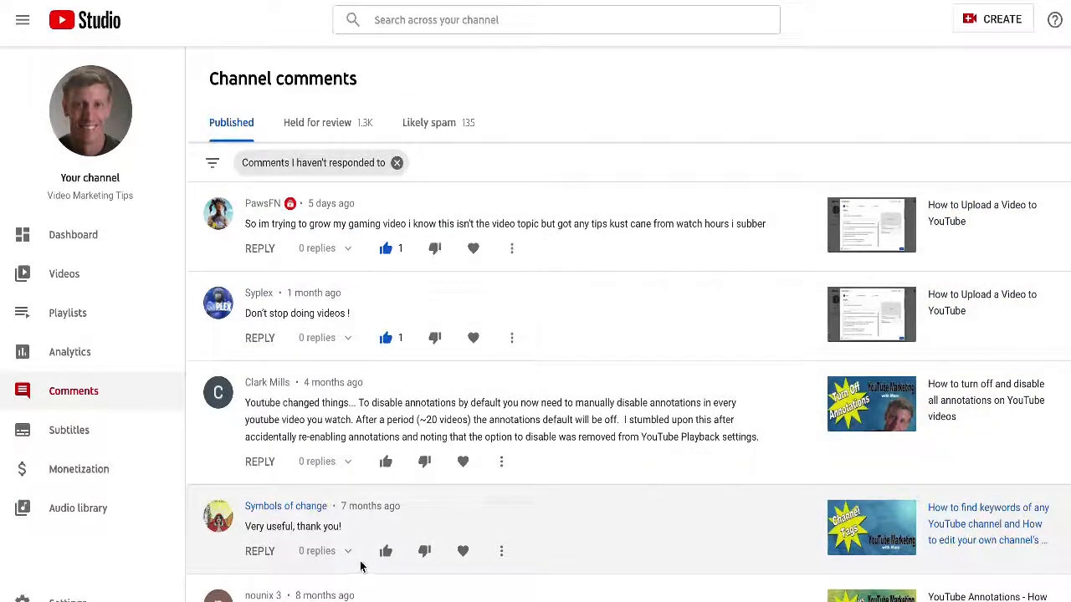
{"action": "mouse_move", "coordinate": [609, 110]}
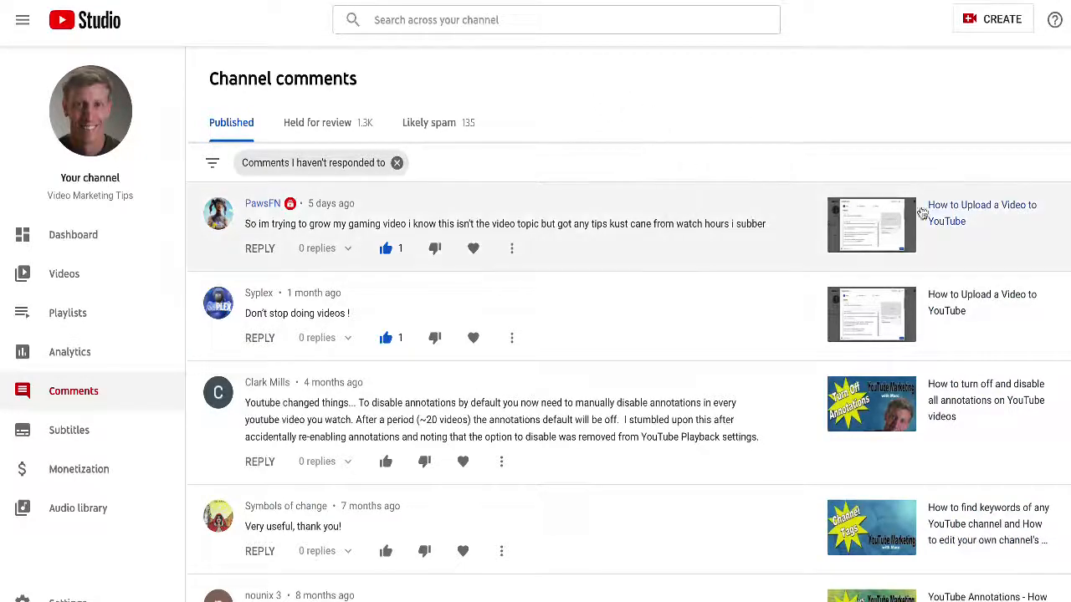
{"action": "mouse_move", "coordinate": [920, 73]}
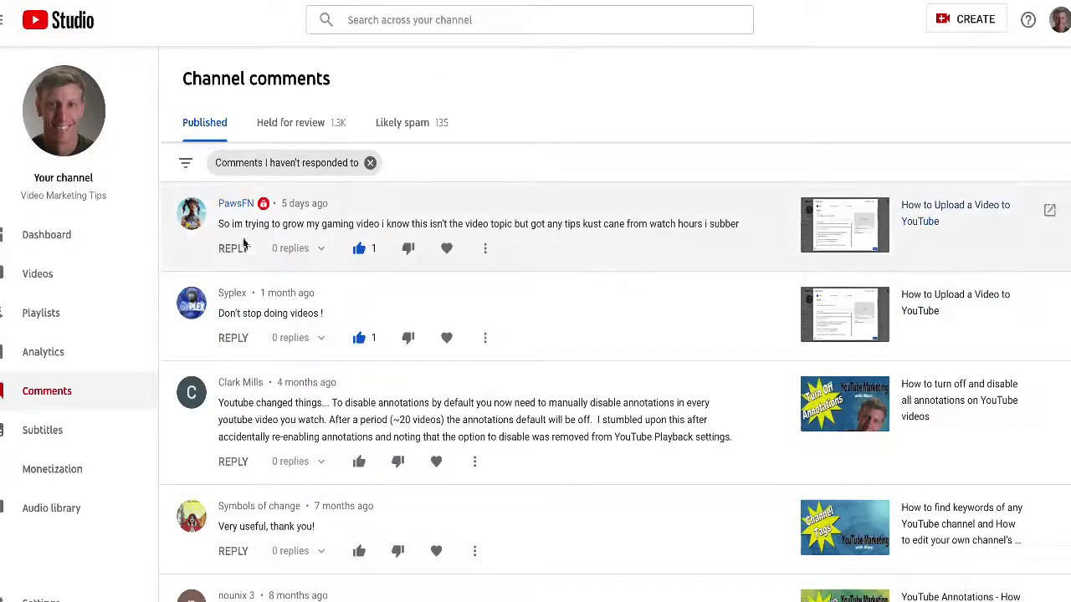
{"action": "left_click", "coordinate": [232, 247]}
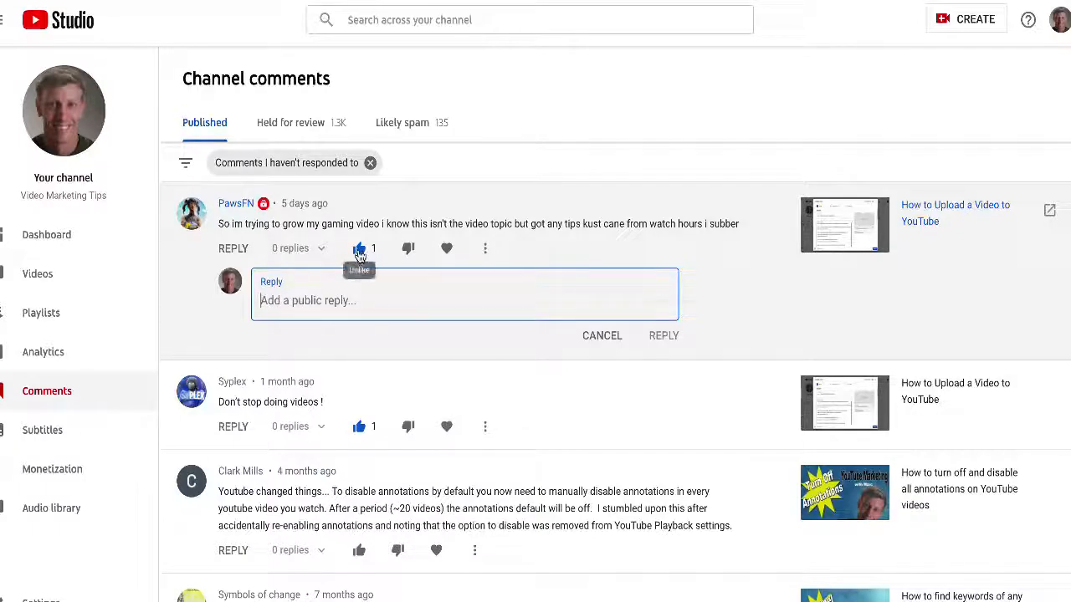
{"action": "mouse_move", "coordinate": [446, 248]}
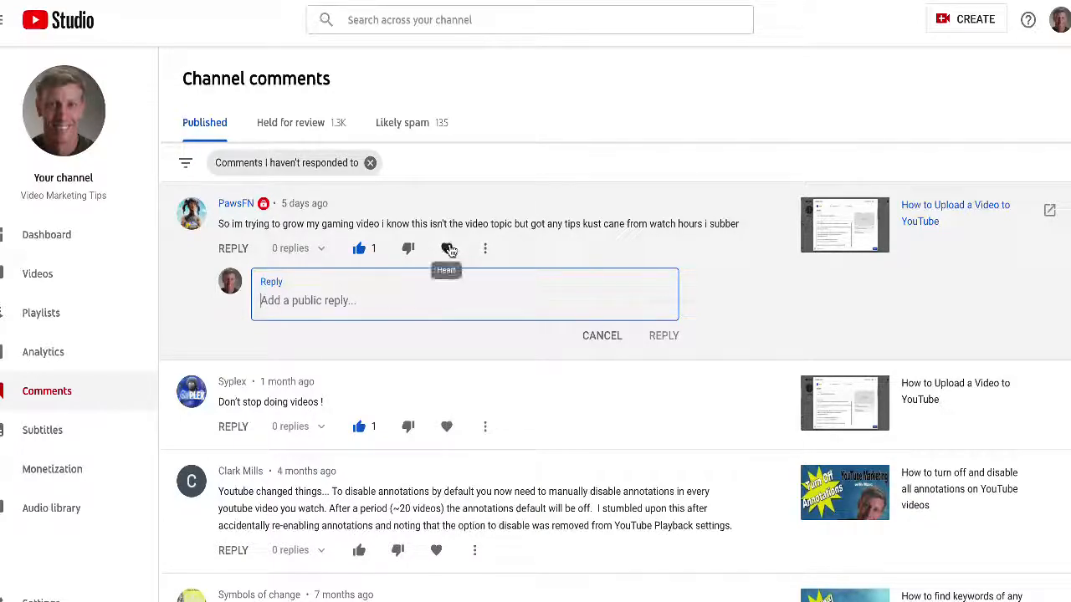
{"action": "left_click", "coordinate": [485, 247]}
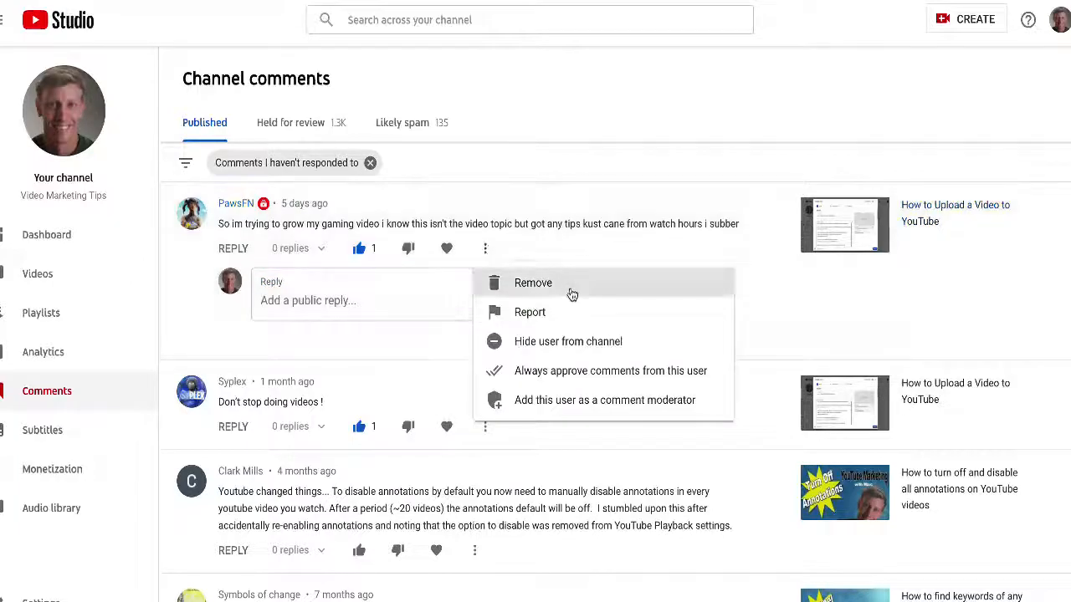
{"action": "mouse_move", "coordinate": [603, 400]}
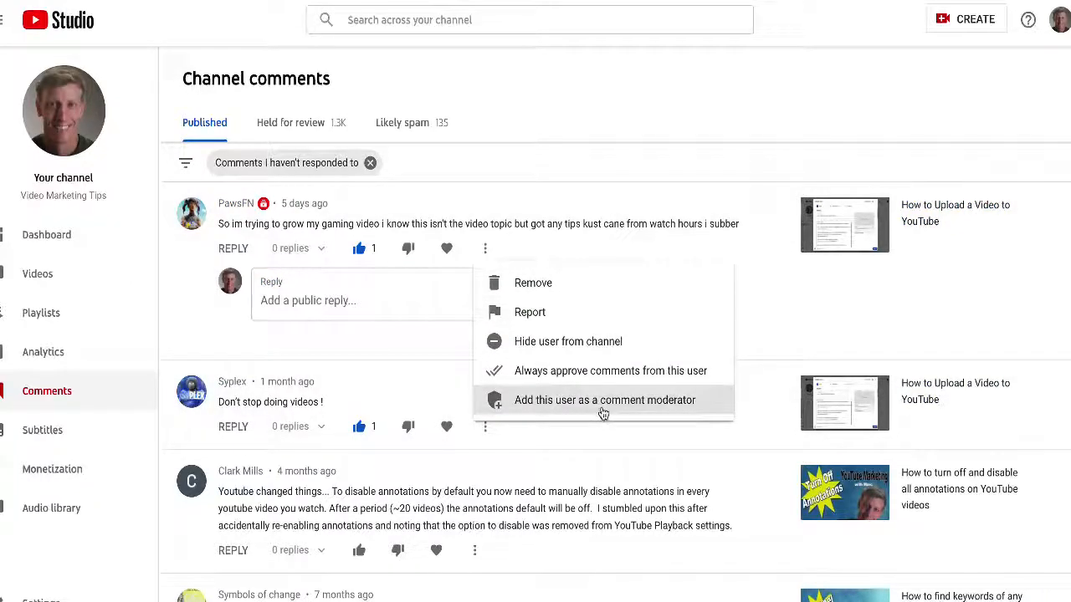
{"action": "mouse_move", "coordinate": [656, 378]}
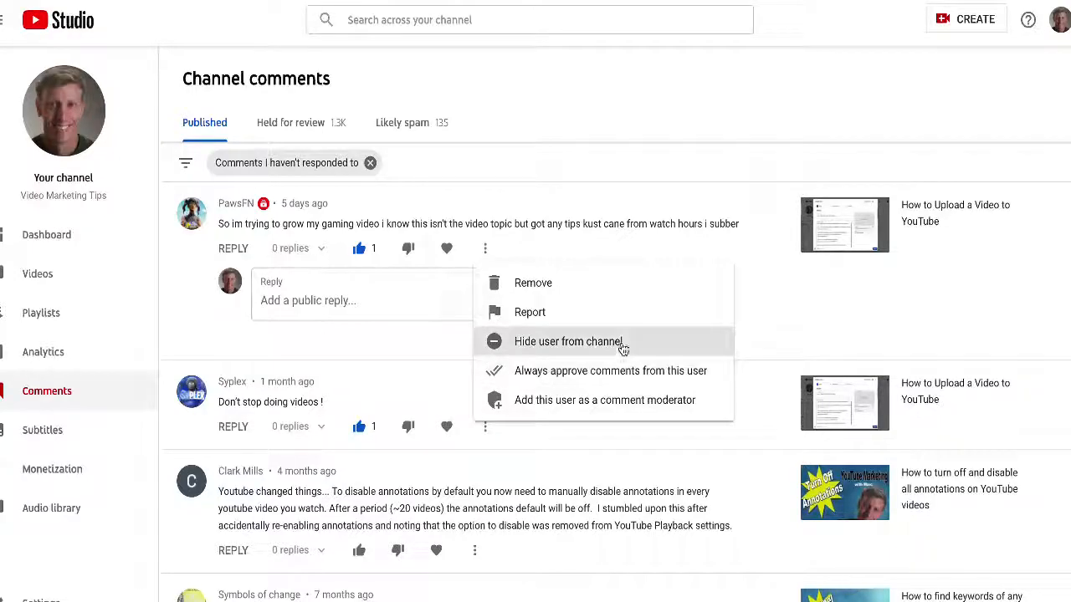
{"action": "mouse_move", "coordinate": [763, 99]}
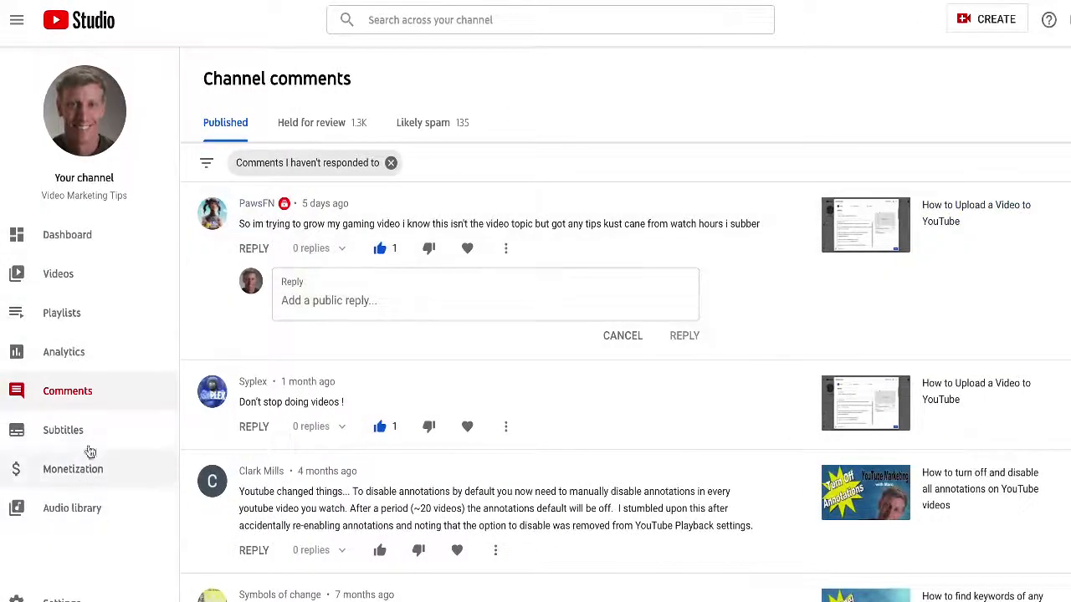
- Go to the comments page of the No More Discussion Tab video from the uploads list
{"action": "left_click", "coordinate": [57, 274]}
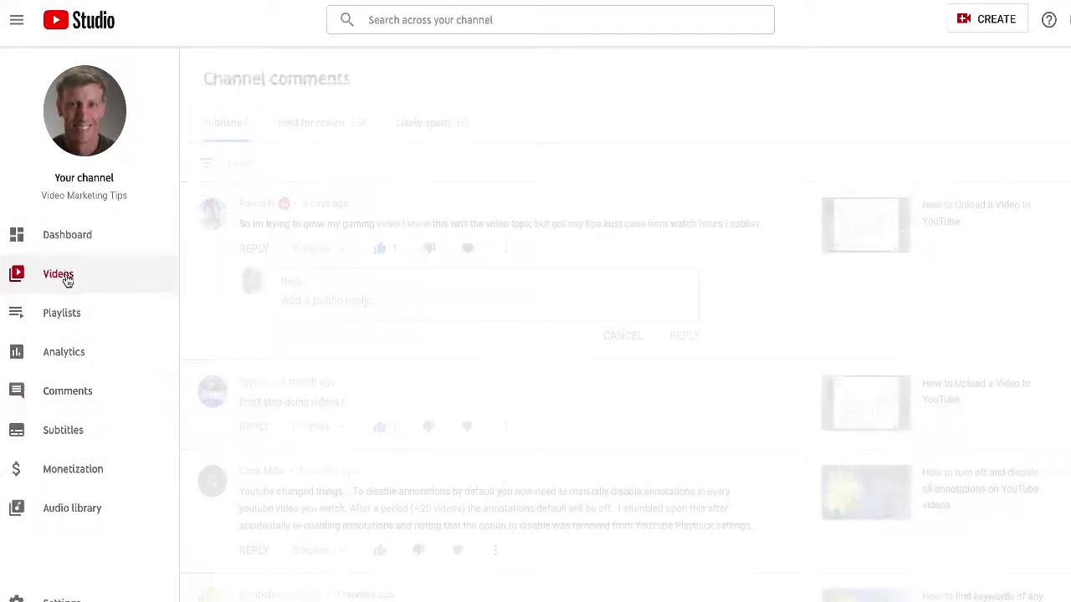
{"action": "left_click", "coordinate": [57, 275]}
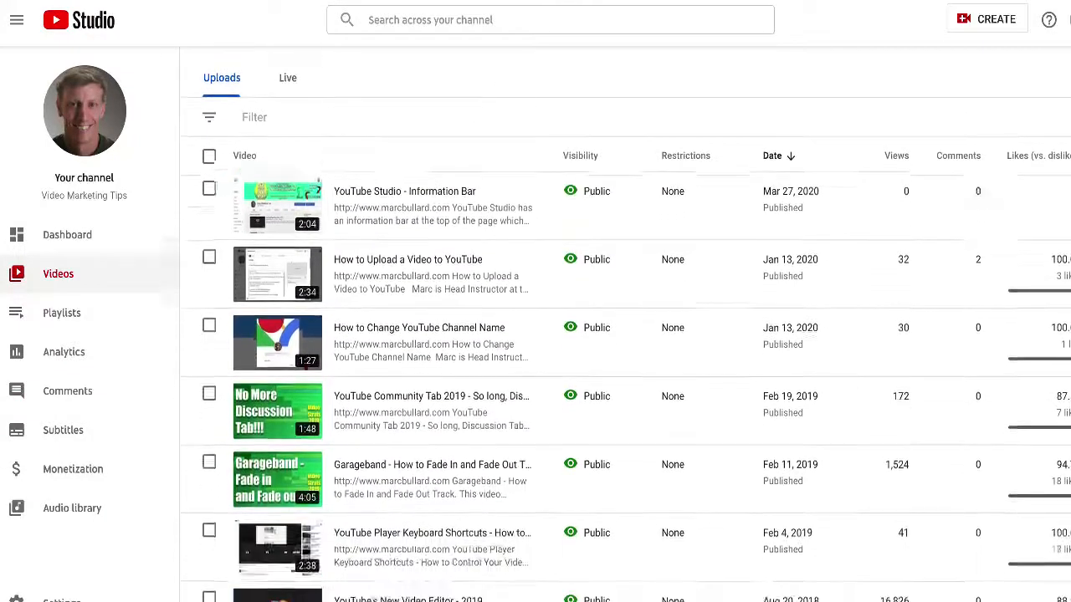
{"action": "scroll", "scroll_direction": "down", "scroll_amount": 3}
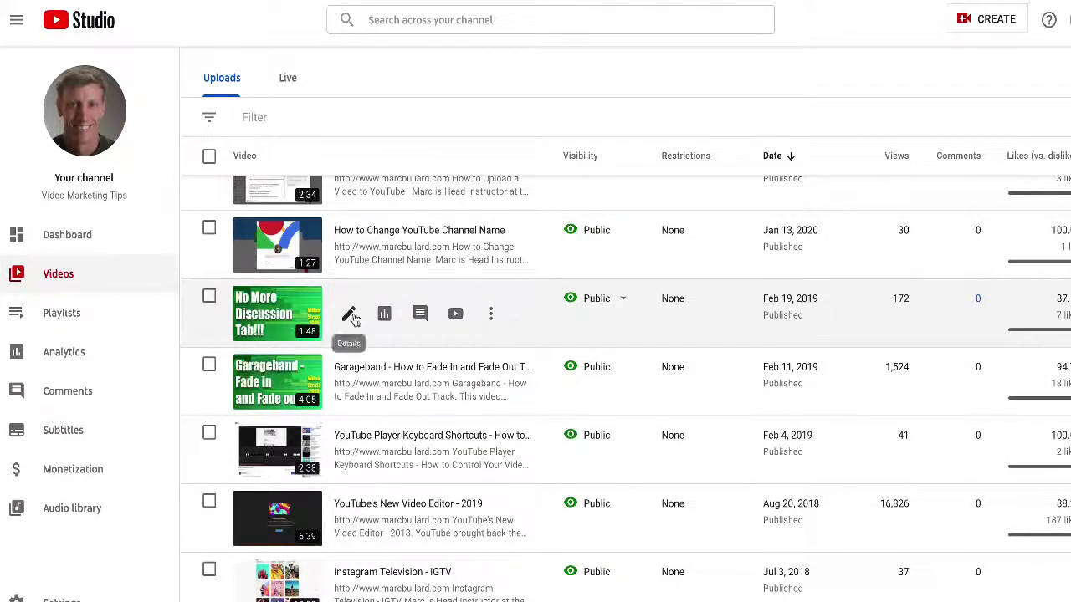
{"action": "mouse_move", "coordinate": [419, 315]}
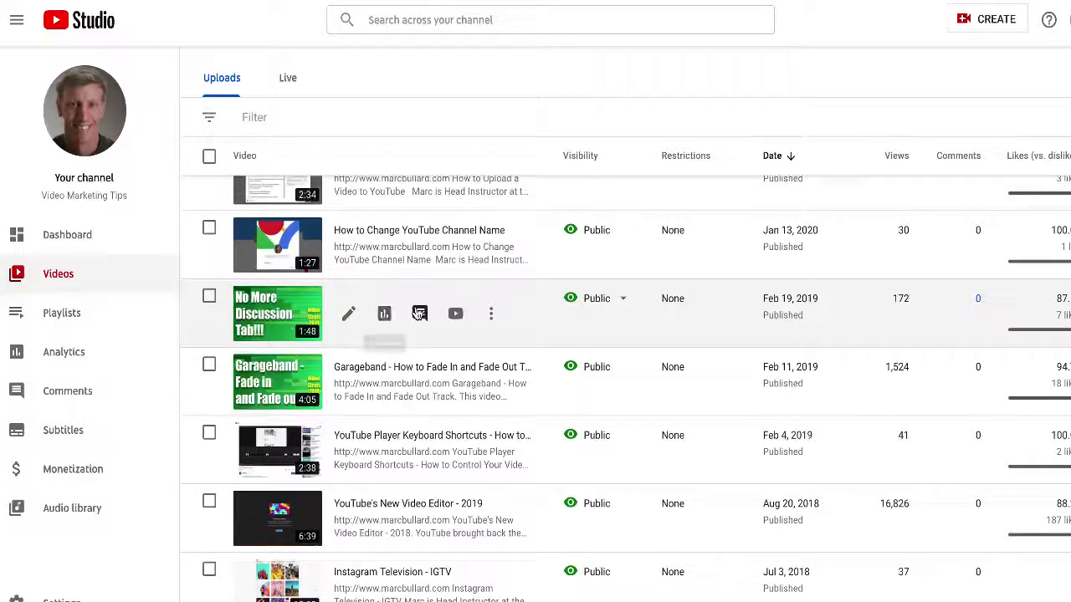
{"action": "mouse_move", "coordinate": [455, 315]}
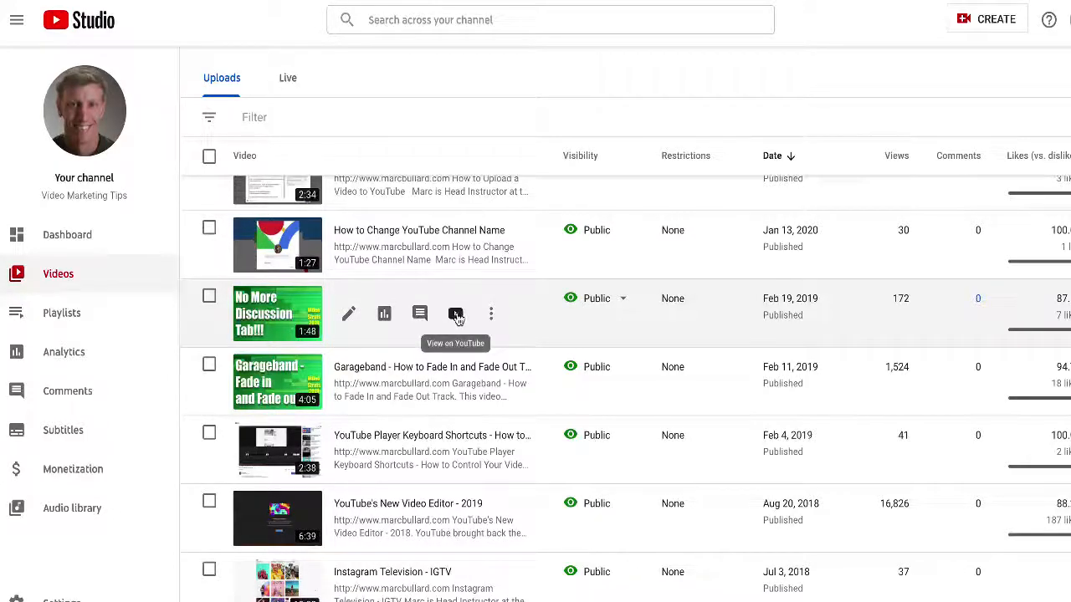
{"action": "mouse_move", "coordinate": [419, 315]}
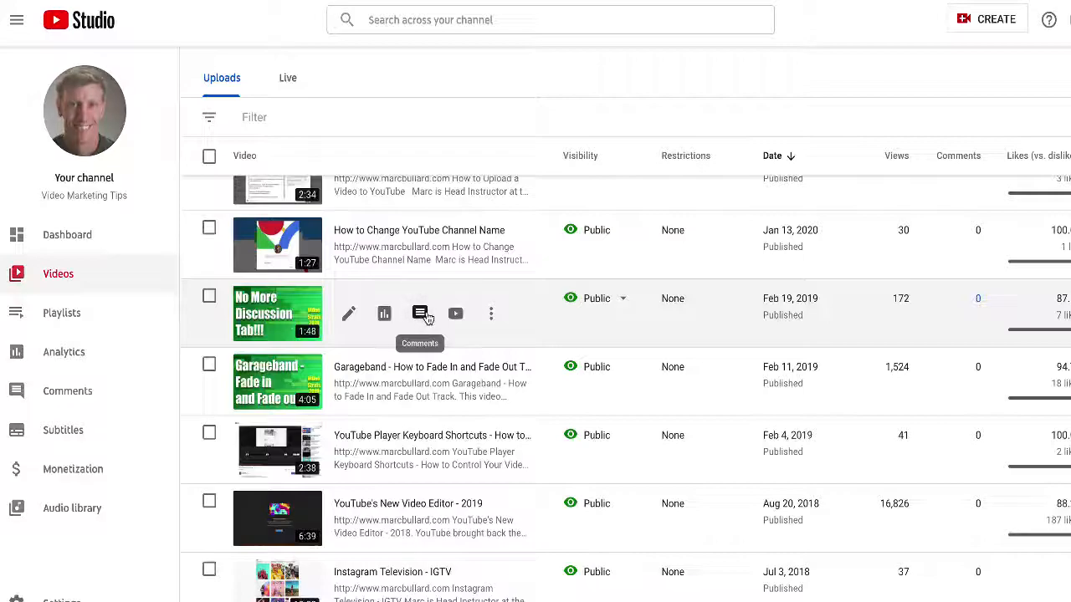
{"action": "left_click", "coordinate": [418, 315]}
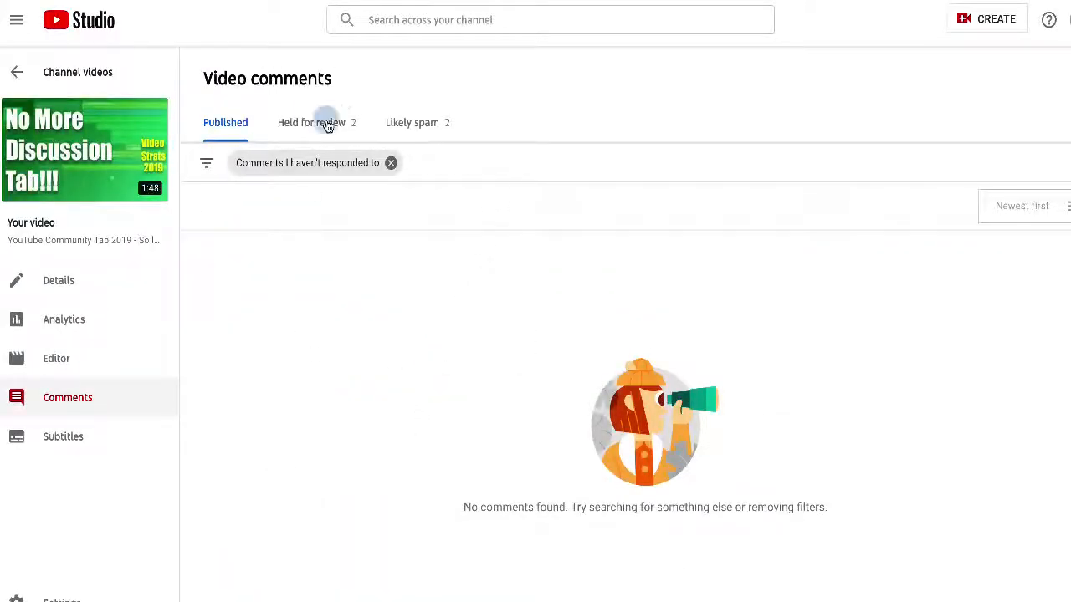
- Approve the held comment 'Are you still alive?' and confirm it under Published
{"action": "left_click", "coordinate": [311, 122]}
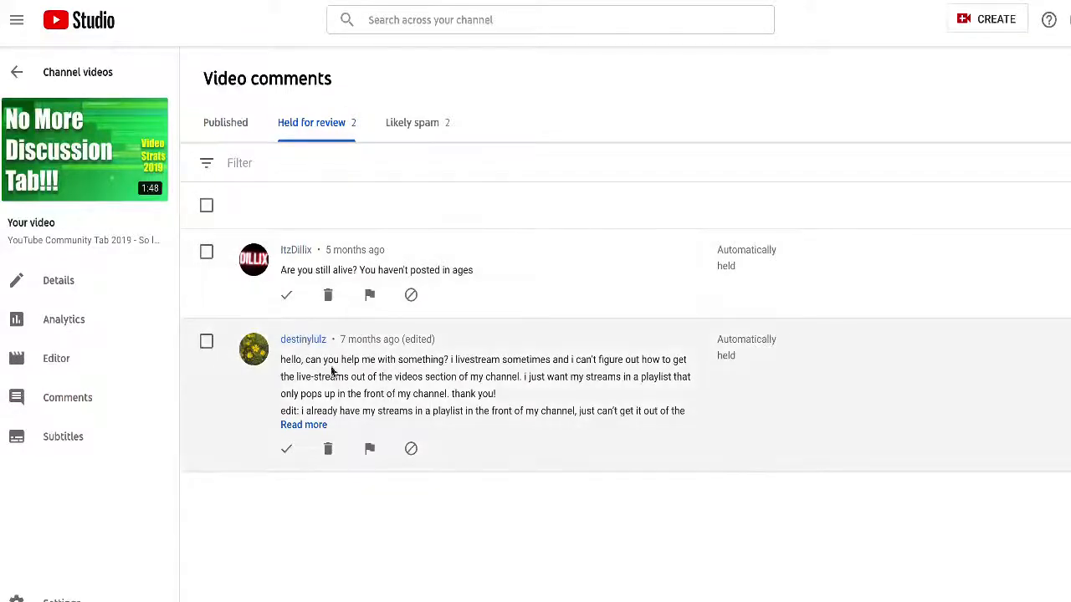
{"action": "mouse_move", "coordinate": [305, 457]}
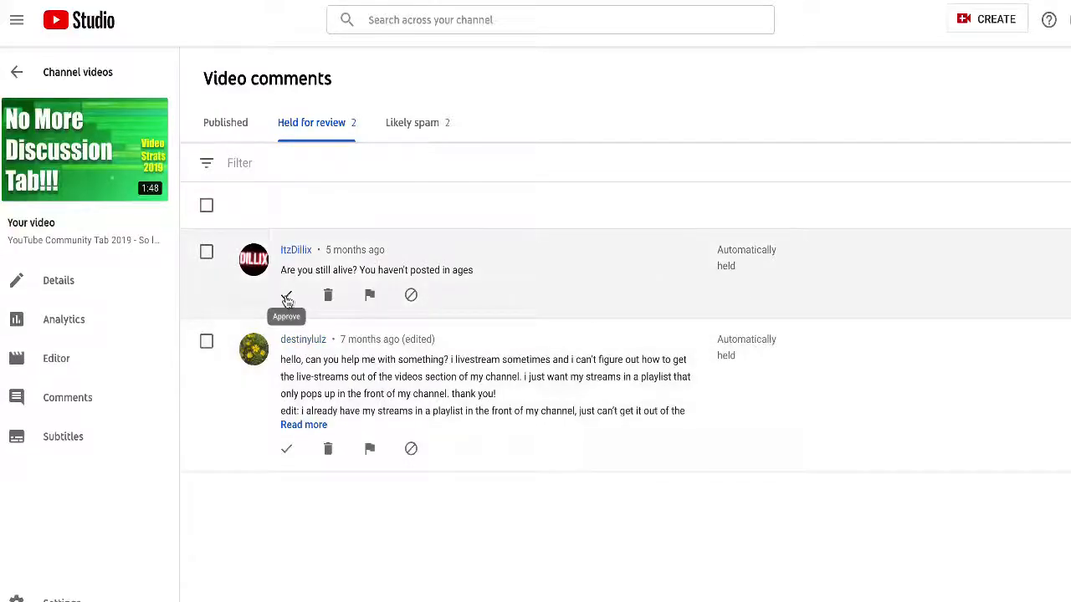
{"action": "left_click", "coordinate": [286, 295]}
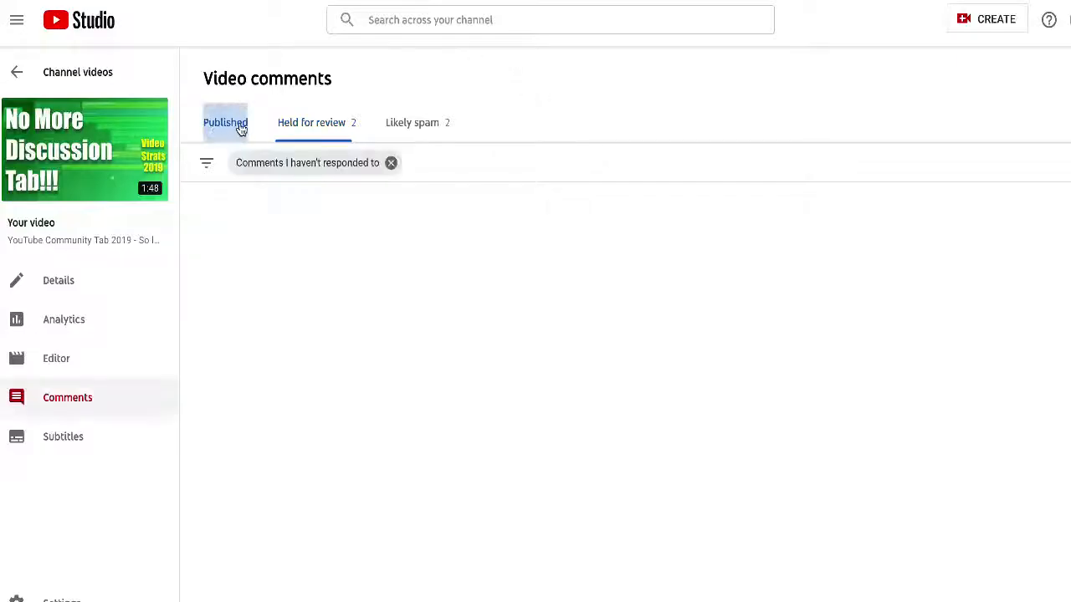
{"action": "left_click", "coordinate": [224, 123]}
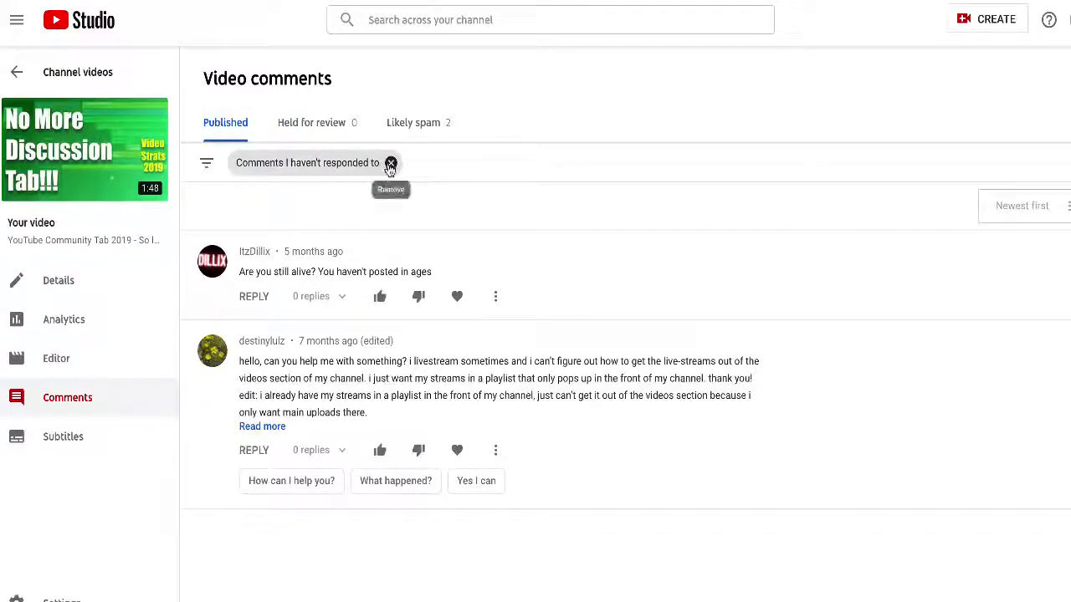
- Clear the 'Comments I haven't responded to' filter and return to the channel videos list
{"action": "left_click", "coordinate": [391, 162]}
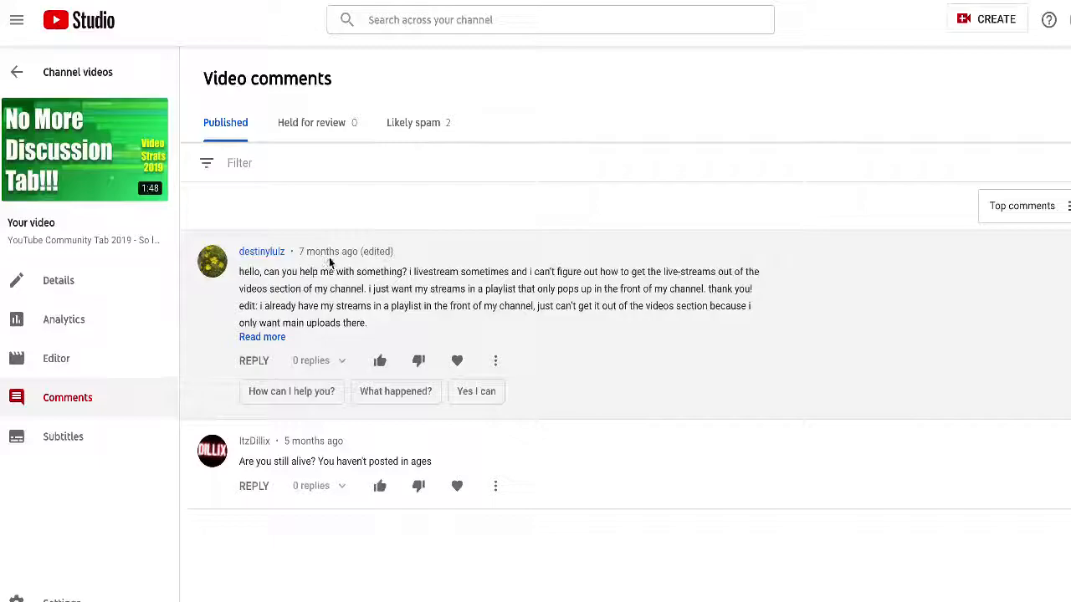
{"action": "left_click", "coordinate": [239, 164]}
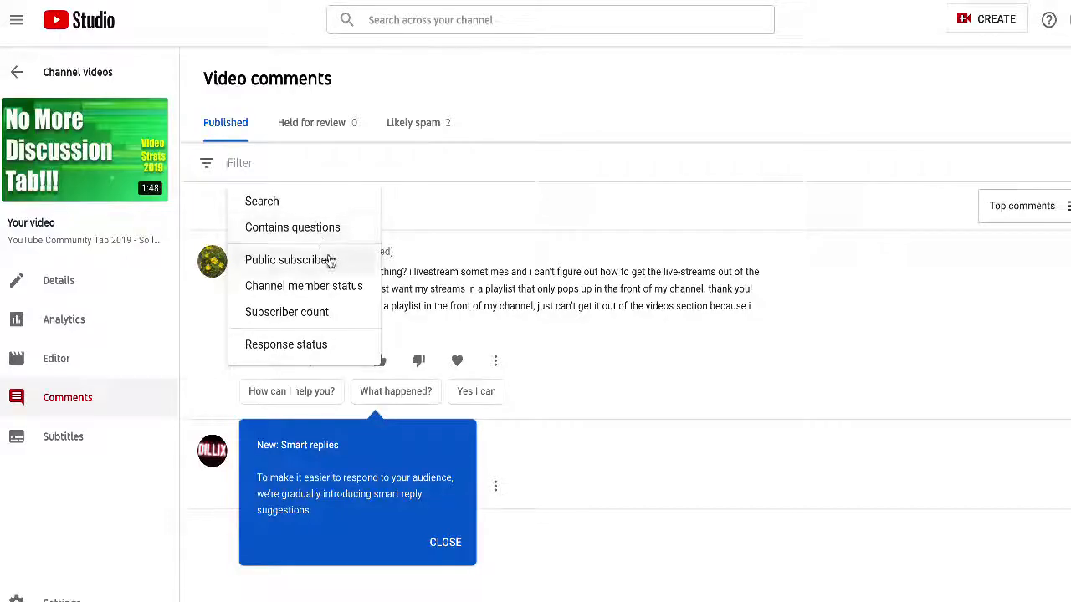
{"action": "mouse_move", "coordinate": [304, 284]}
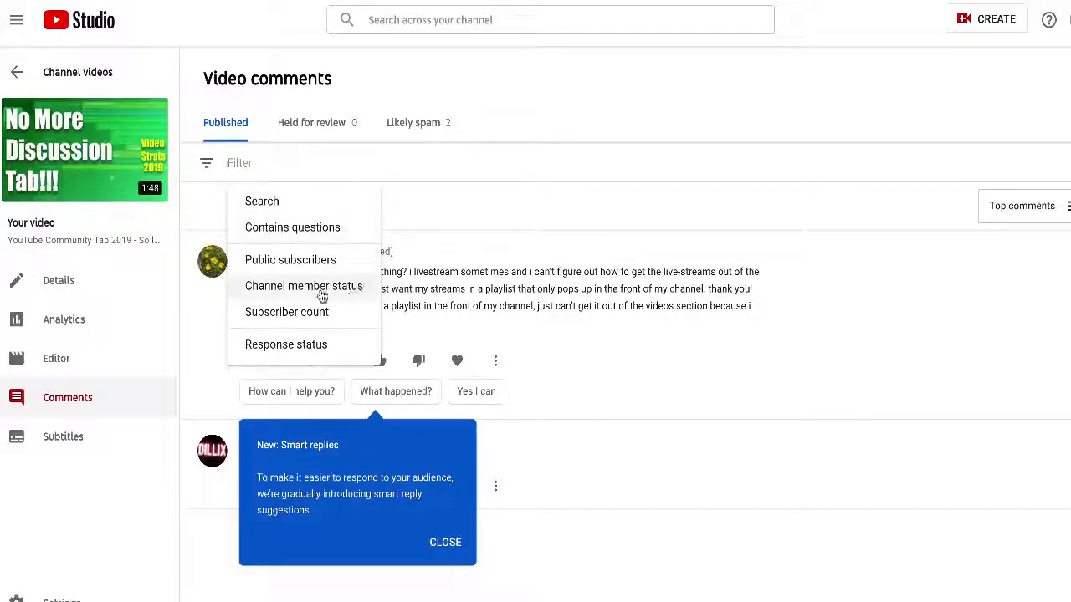
{"action": "mouse_move", "coordinate": [448, 251]}
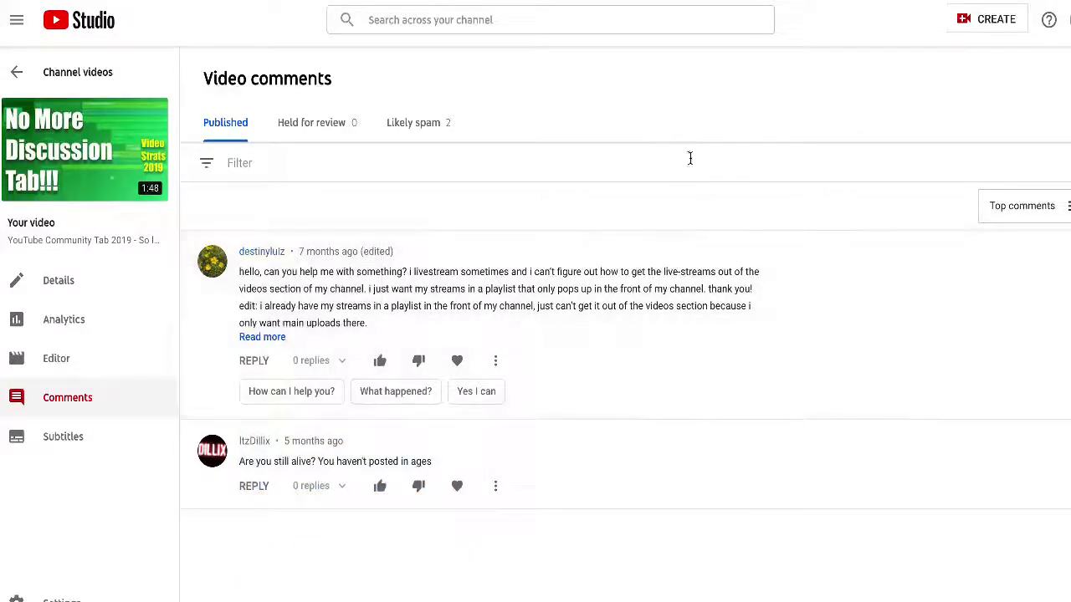
{"action": "mouse_move", "coordinate": [684, 191]}
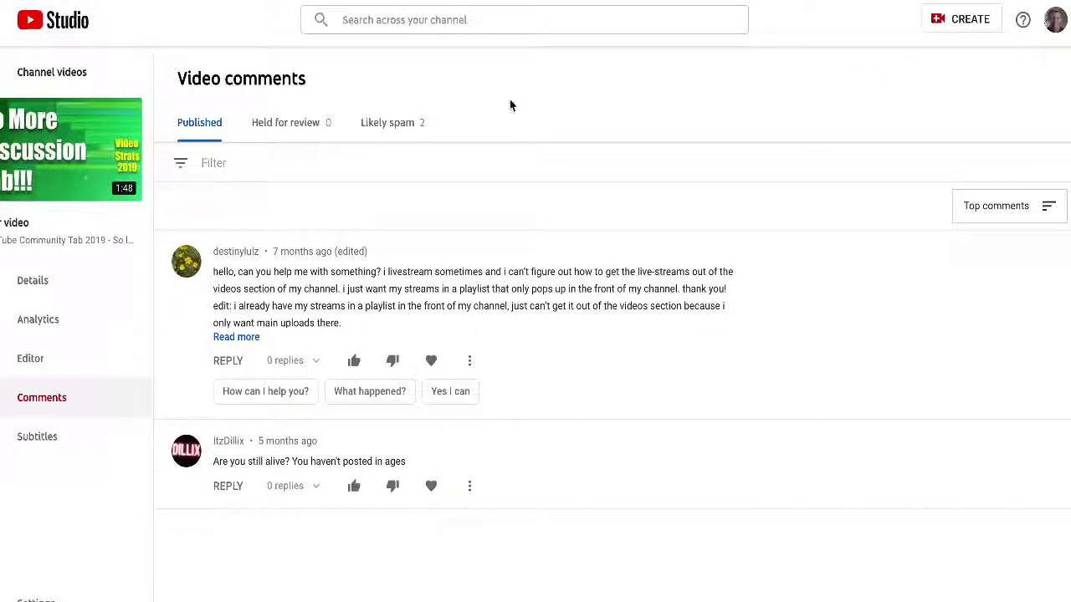
{"action": "left_click", "coordinate": [32, 275]}
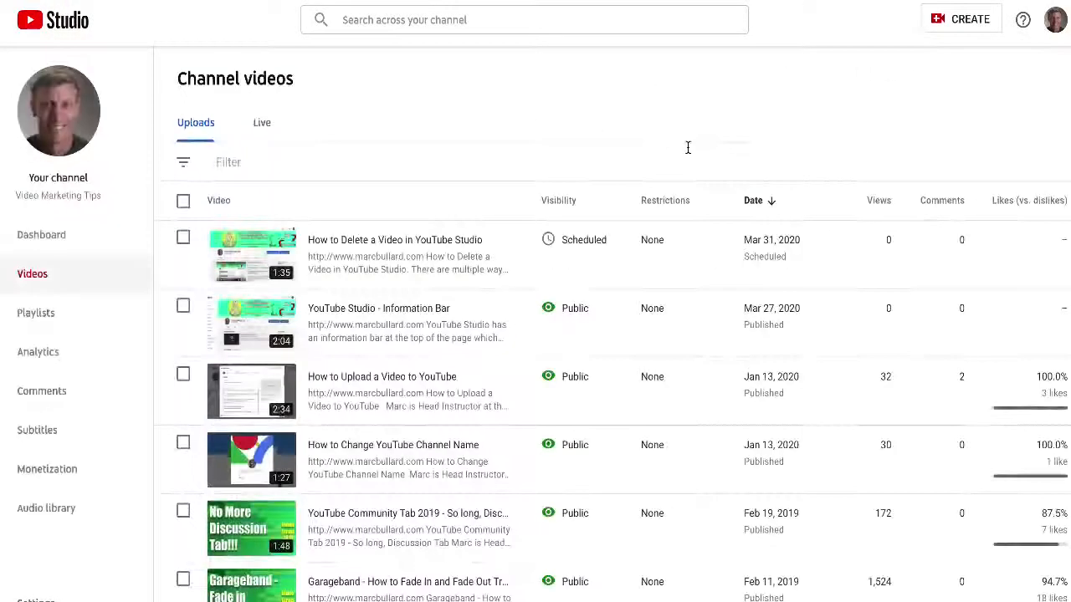